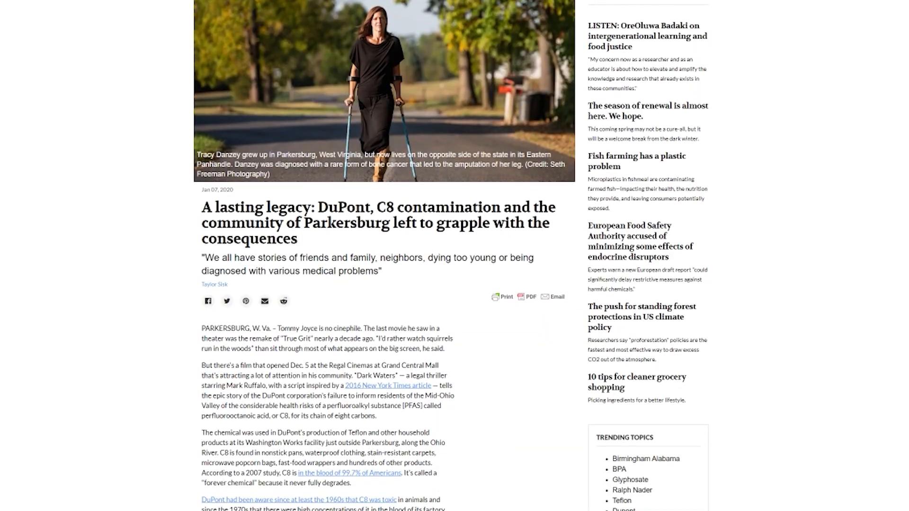
Set HEATER_0 through HEATER_7 MAXTEMP to 315 in Configuration.h.
scroll(down, 3)
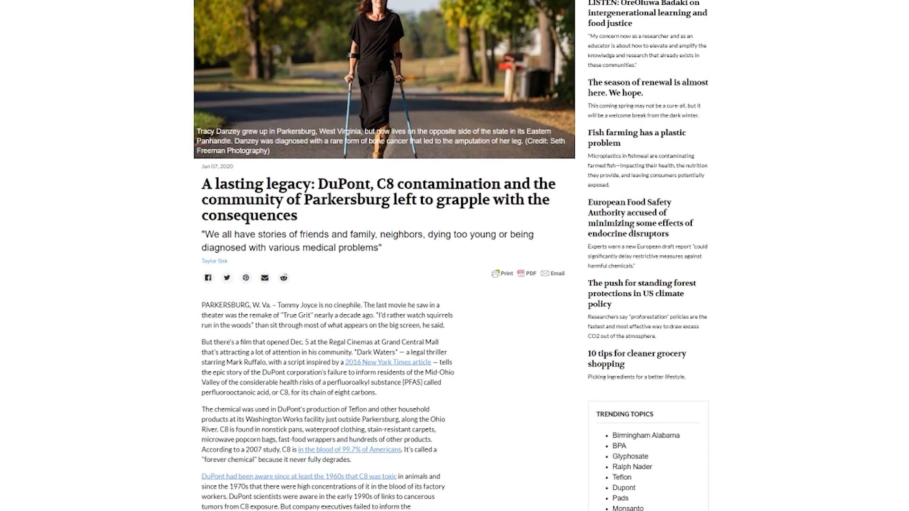
scroll(down, 3)
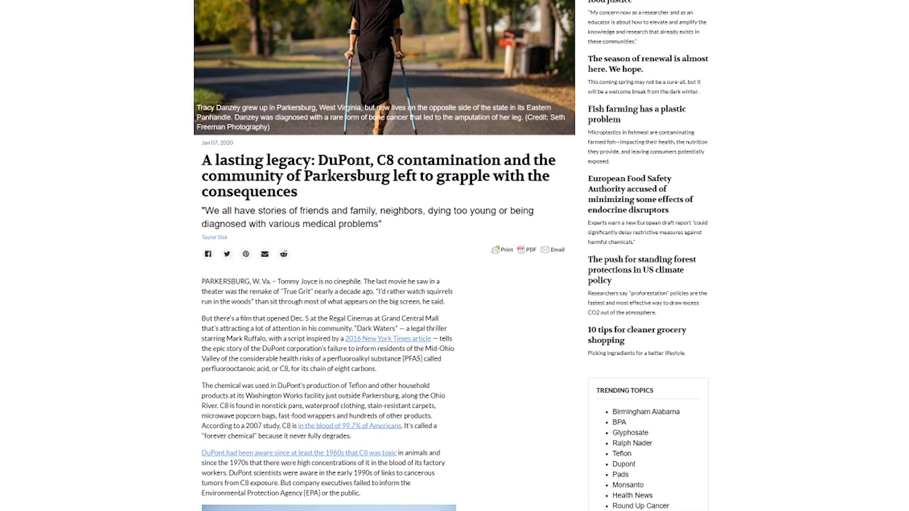
scroll(down, 3)
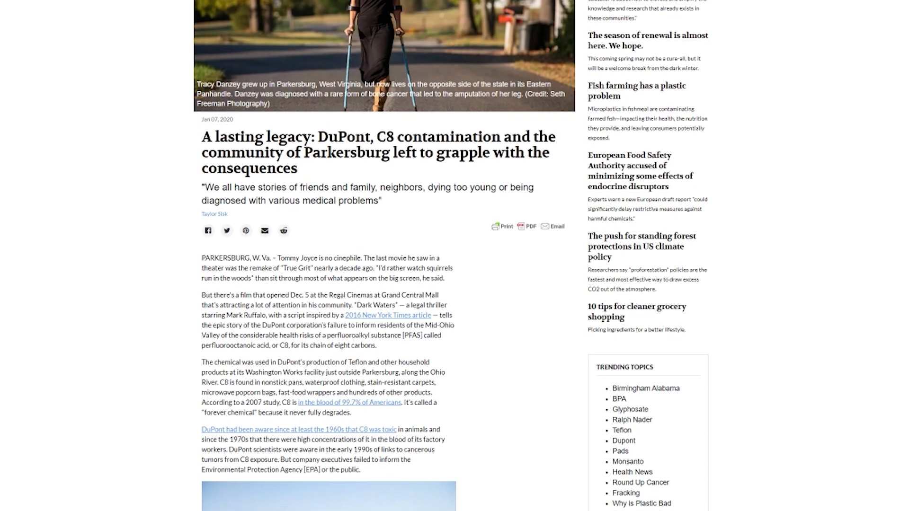
scroll(down, 3)
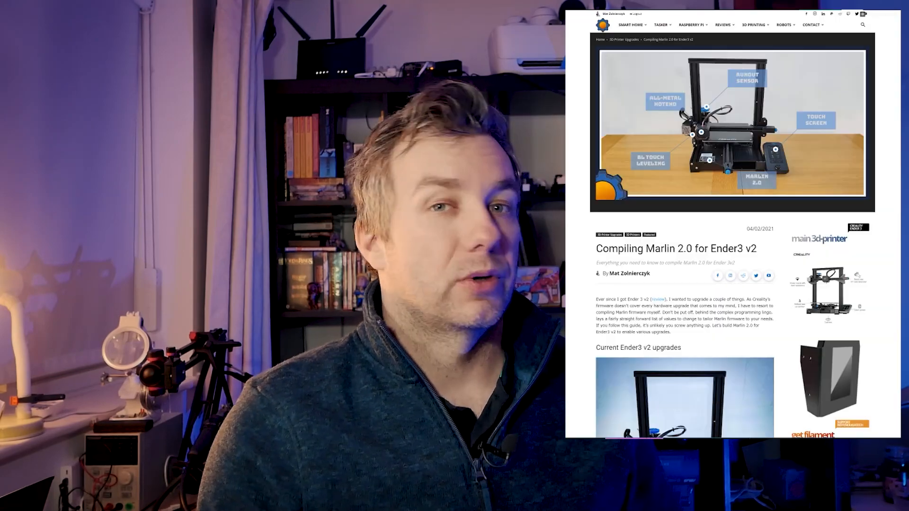
scroll(down, 3)
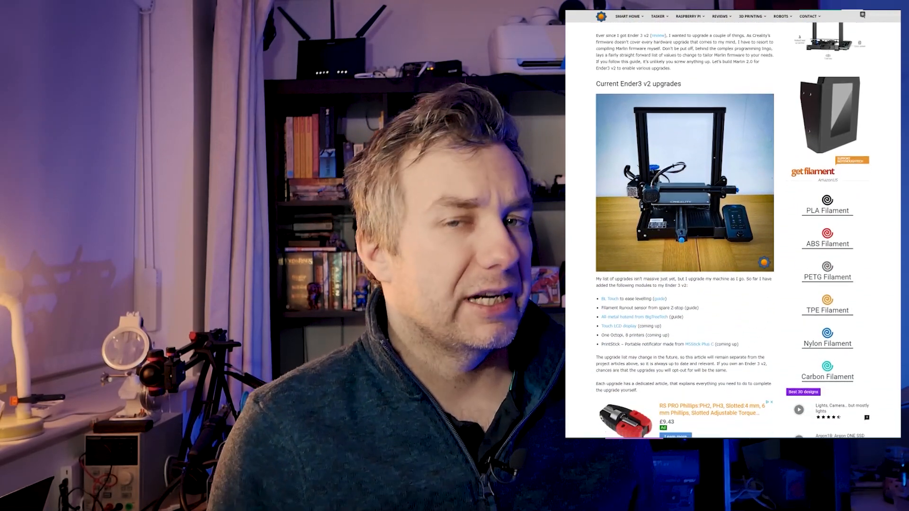
scroll(down, 3)
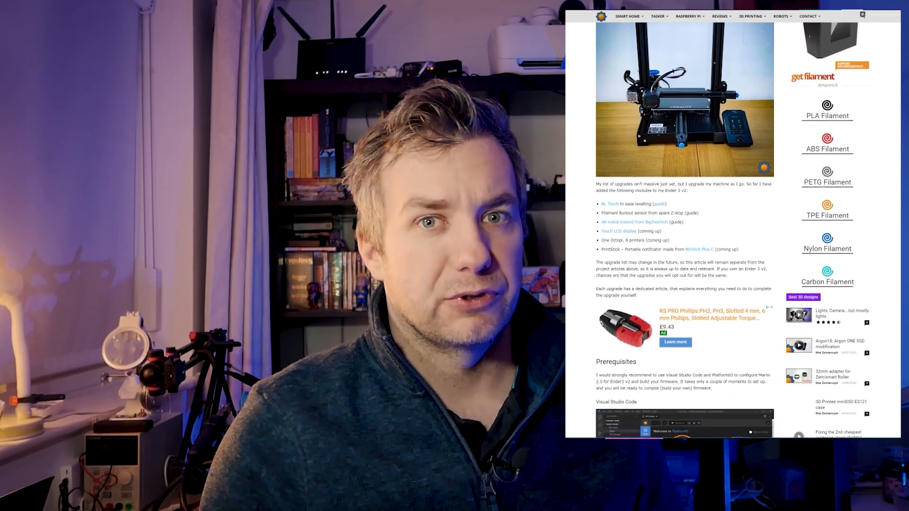
scroll(down, 3)
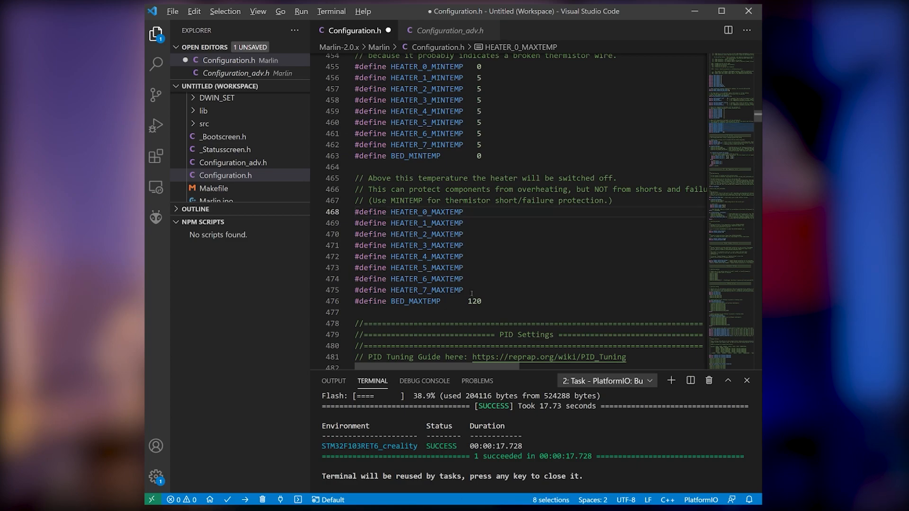
text(31)
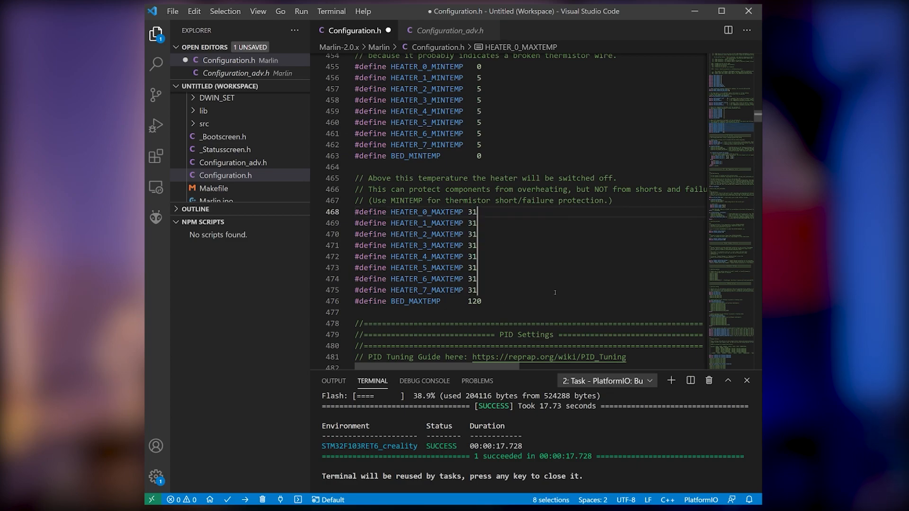
text(5)
text(#define TEMP_SENSOR_0)
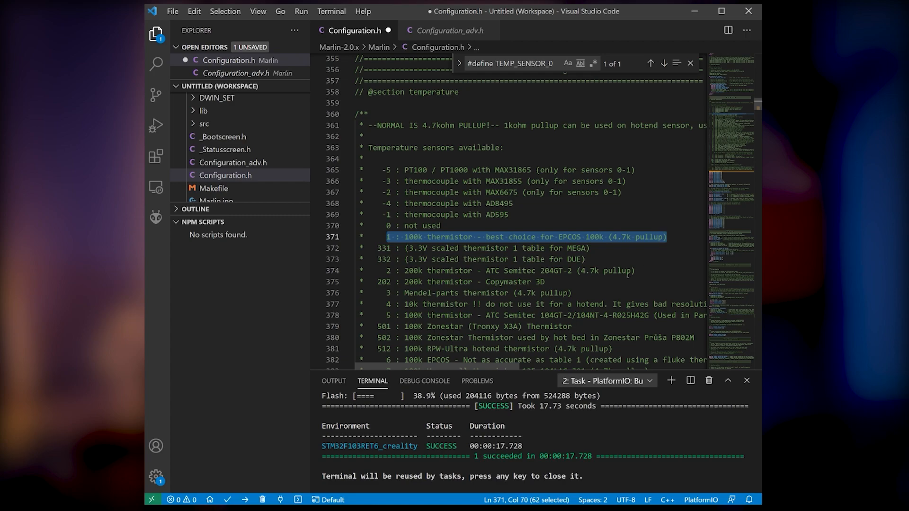
Select the 100k beta 3950 thermistor entry in the sensor list and type 13.
scroll(down, 3)
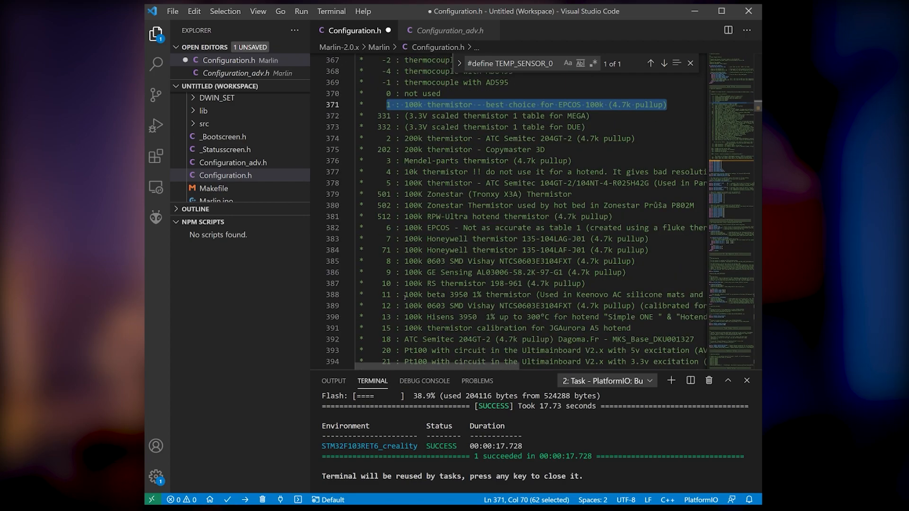
double_click(459, 294)
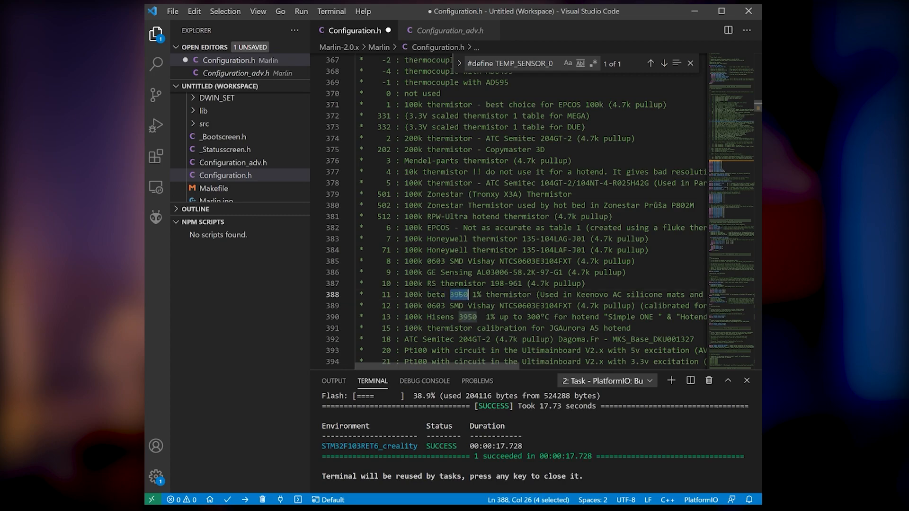
drag(468, 294, 496, 294)
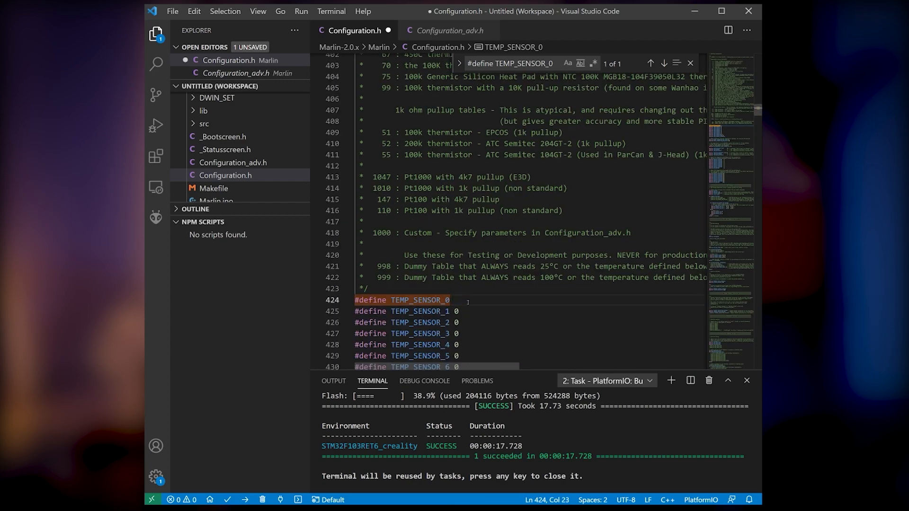
text(13)
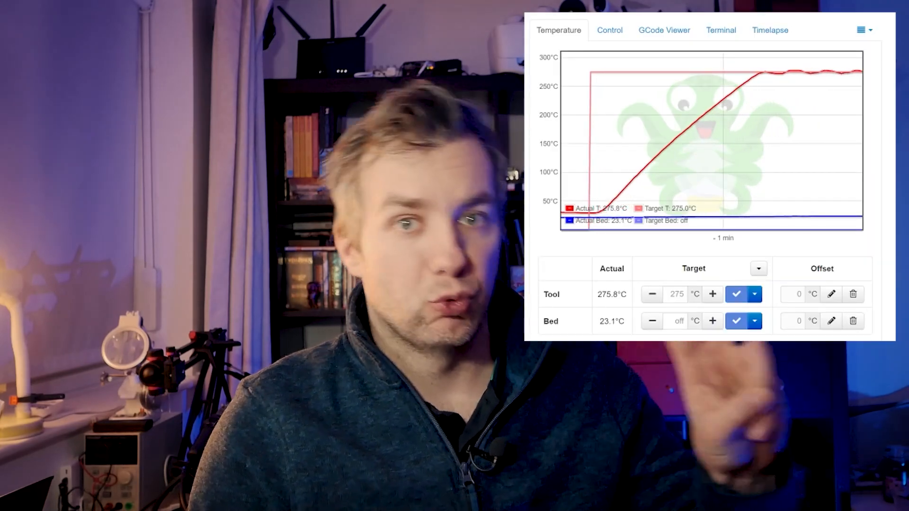
click(721, 30)
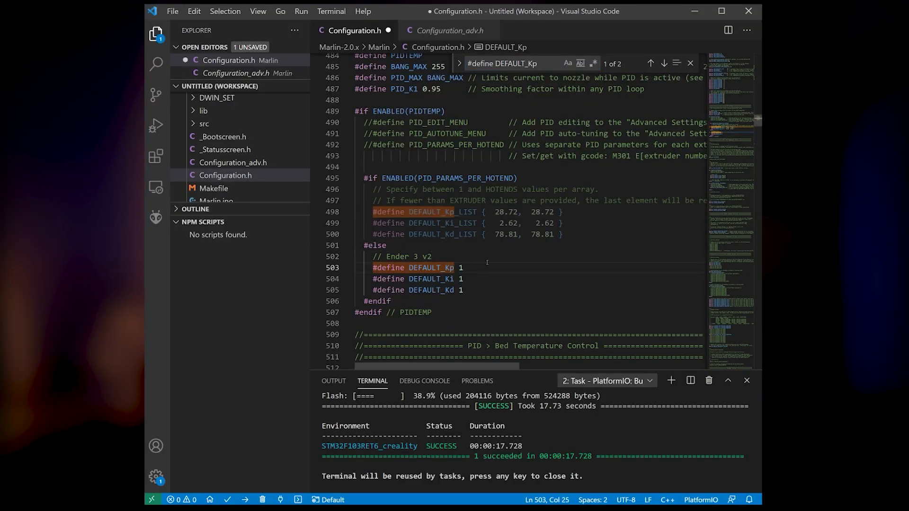
Enter 15 while editing the Ender 3 v2 hotend PID constants.
text(15)
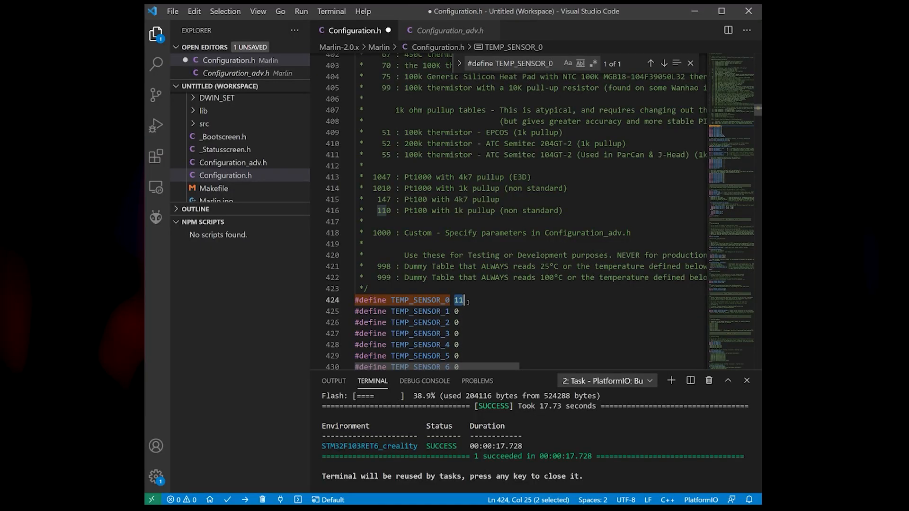
Replace the TEMP_SENSOR_0 value 11 with 13 on line 424.
text(13)
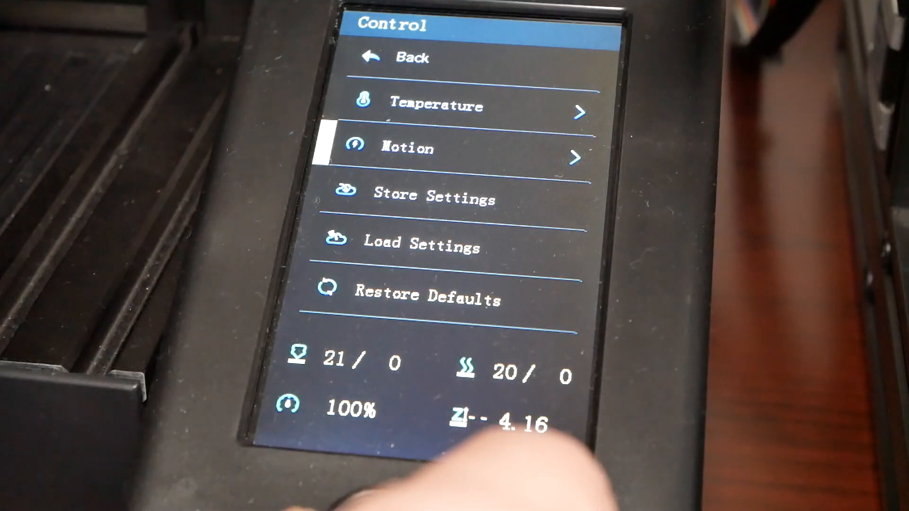
Select Temperature in the printer LCD Control menu.
click(458, 104)
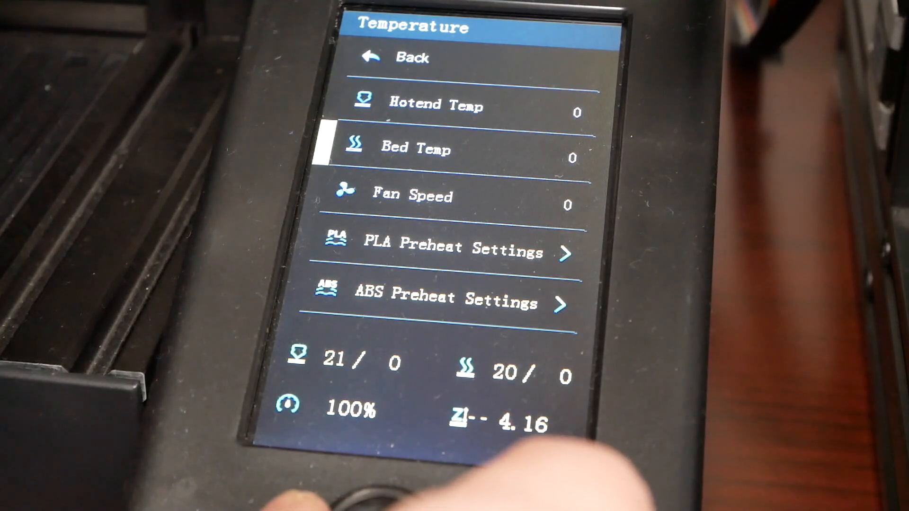